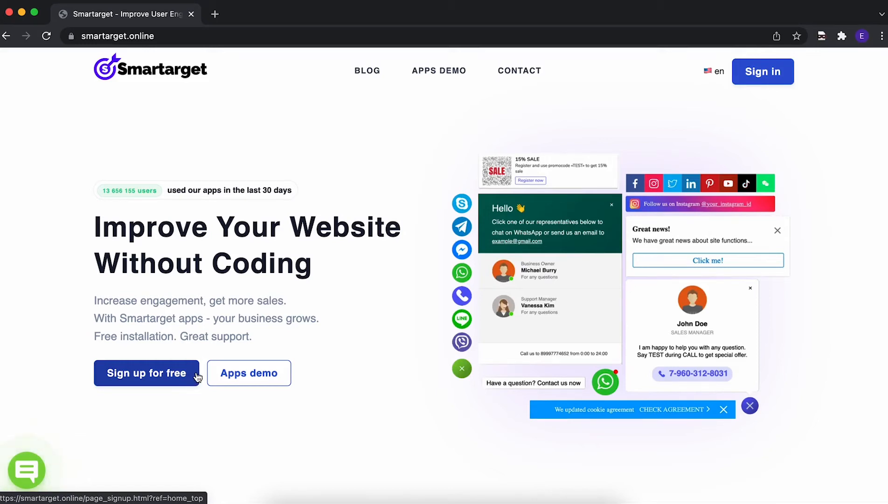
{"action": "mouse_move", "coordinate": [440, 74]}
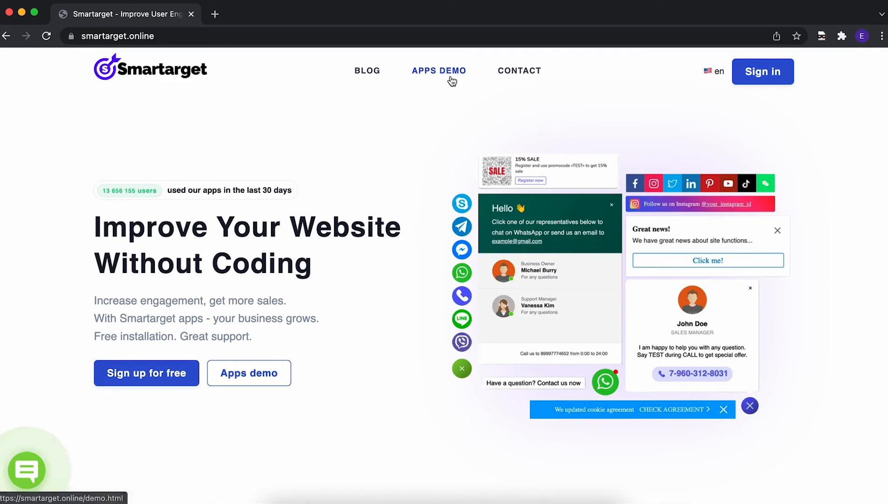
- Go to the Apps Demo page from the Smartarget homepage navigation
{"action": "left_click", "coordinate": [439, 70]}
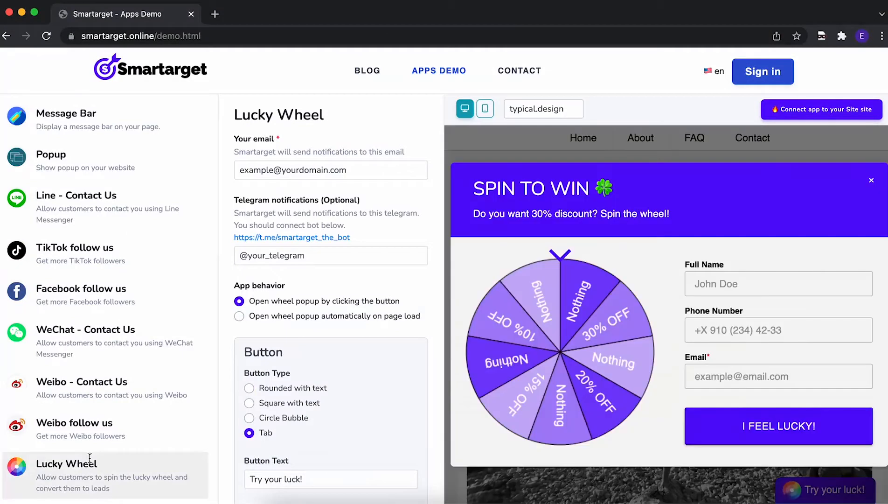
{"action": "mouse_move", "coordinate": [358, 188]}
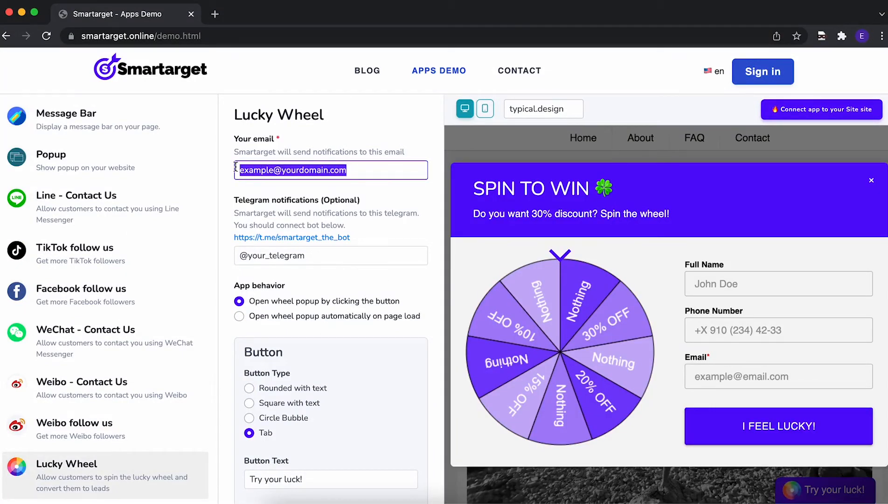
{"action": "mouse_move", "coordinate": [339, 221]}
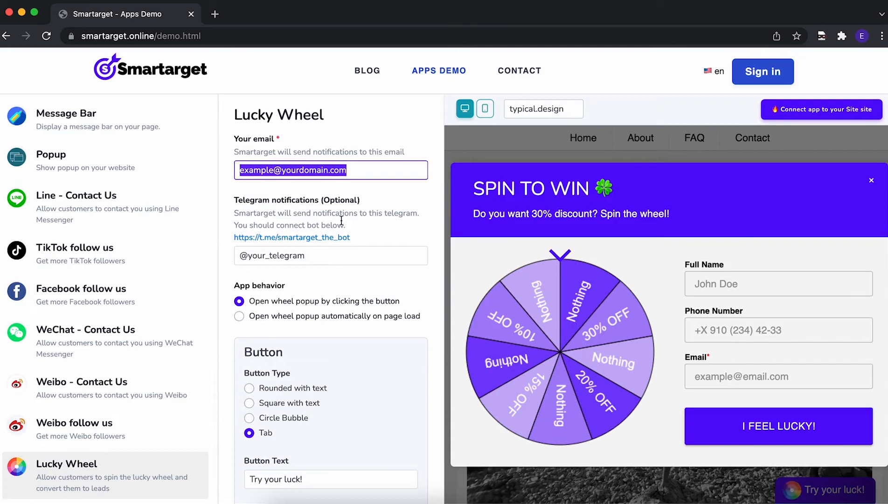
- Review the Lucky Wheel Telegram notification field and reach the Button settings below
{"action": "left_click", "coordinate": [330, 254]}
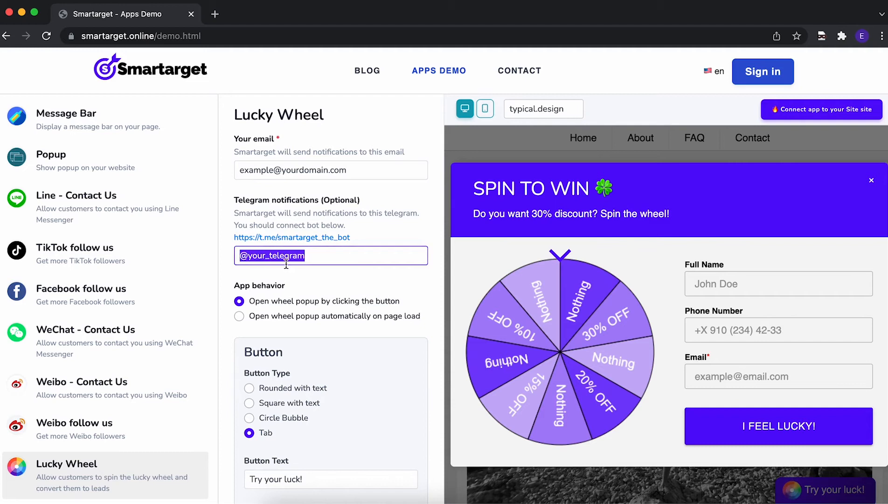
{"action": "scroll", "scroll_direction": "down", "scroll_amount": 3}
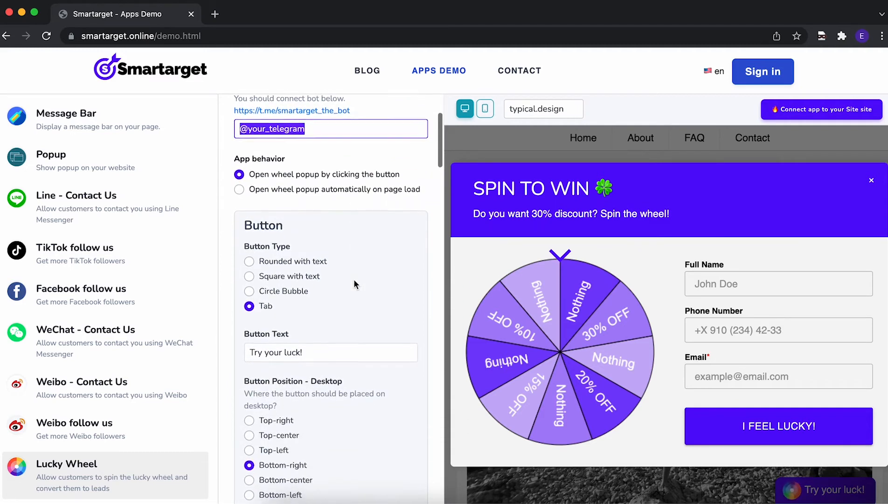
{"action": "scroll", "scroll_direction": "down", "scroll_amount": 3}
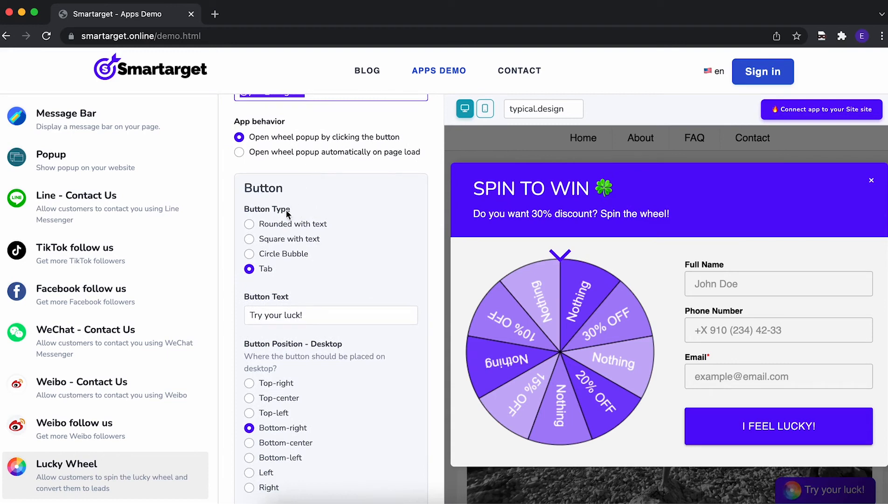
- Set Button Type to Square with text and desktop Button Position to Top-center
{"action": "left_click", "coordinate": [249, 223]}
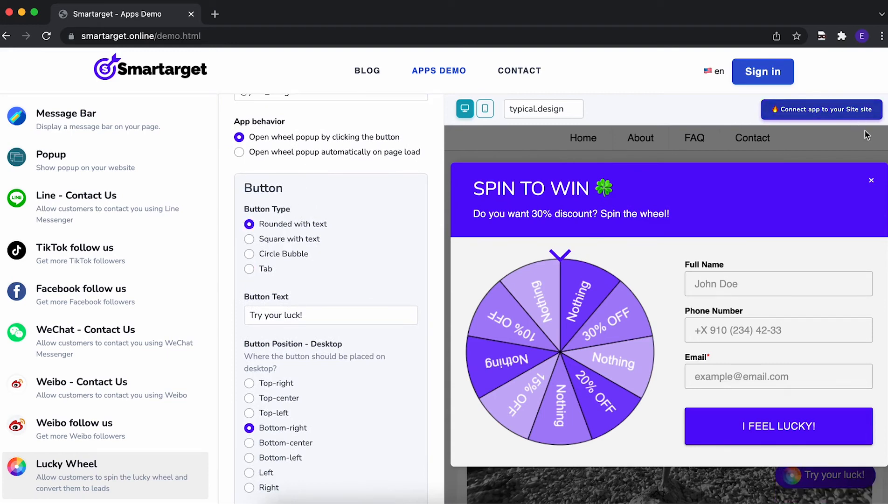
{"action": "left_click", "coordinate": [871, 180]}
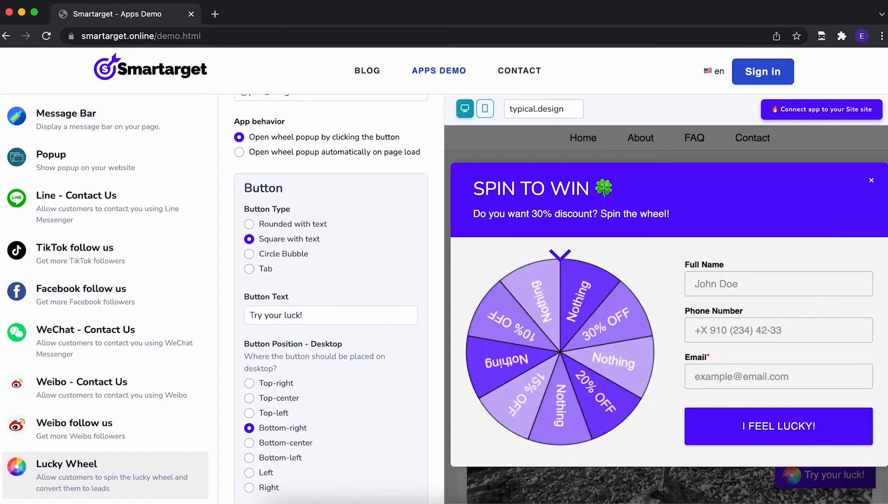
{"action": "left_click", "coordinate": [871, 180]}
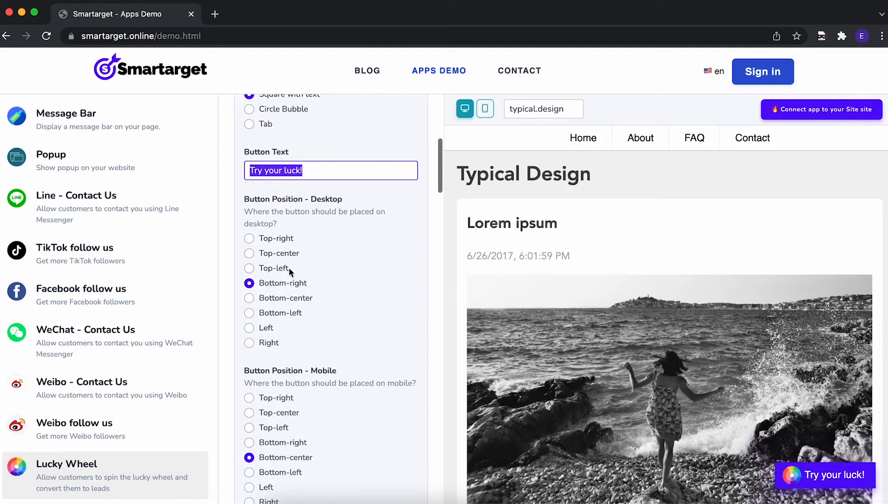
{"action": "left_click", "coordinate": [249, 253]}
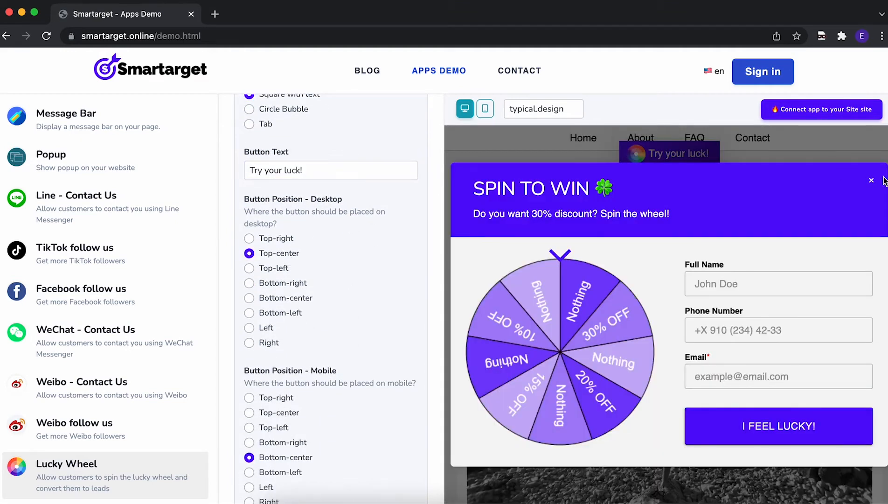
{"action": "scroll", "scroll_direction": "down", "scroll_amount": 3}
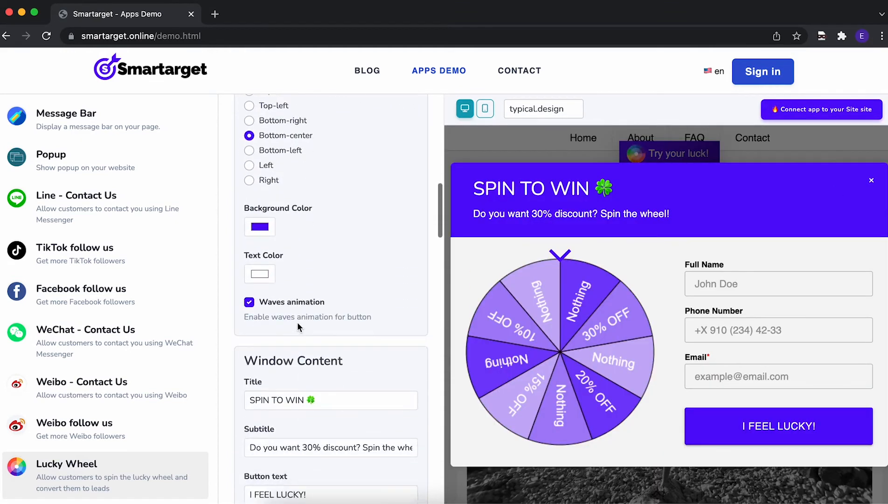
{"action": "scroll", "scroll_direction": "down", "scroll_amount": 3}
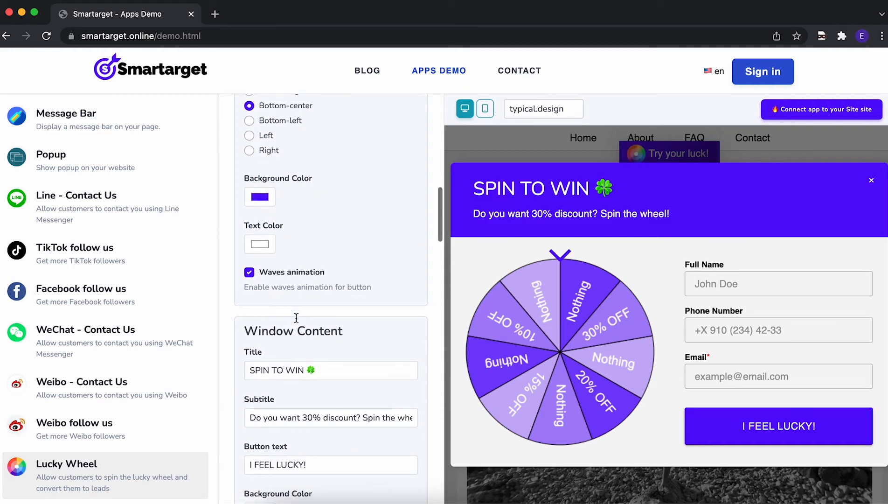
{"action": "scroll", "scroll_direction": "down", "scroll_amount": 3}
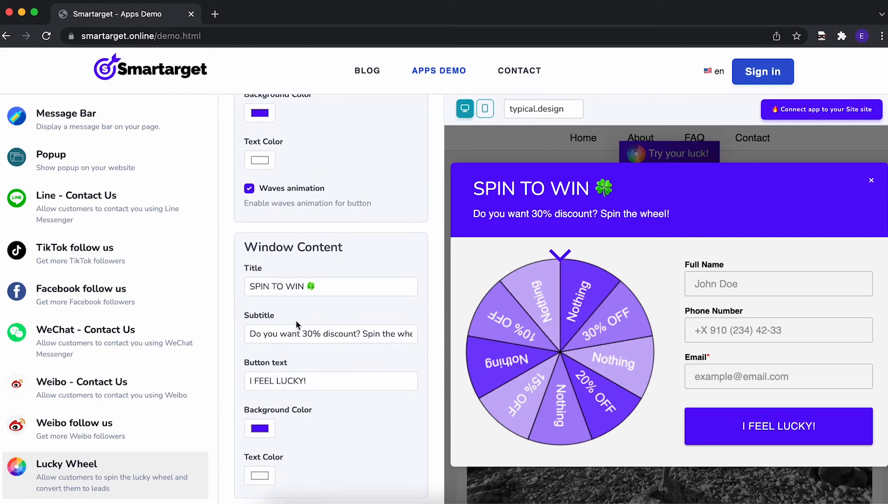
{"action": "scroll", "scroll_direction": "down", "scroll_amount": 3}
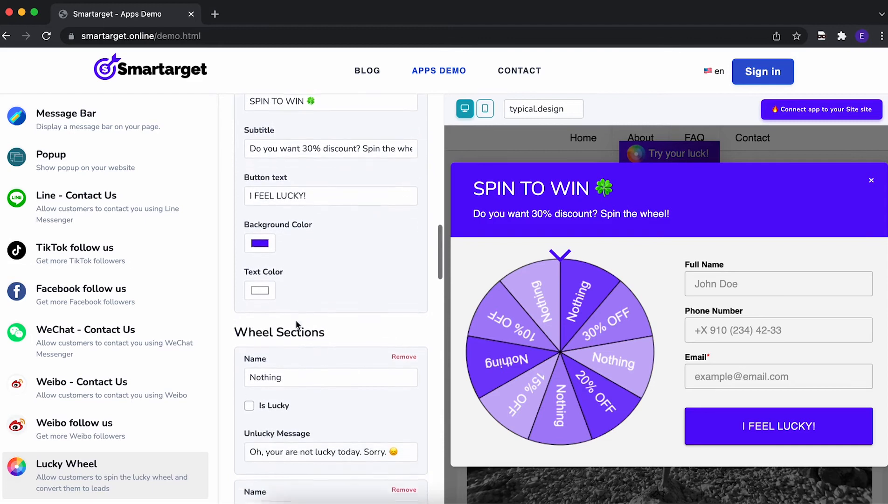
{"action": "scroll", "scroll_direction": "down", "scroll_amount": 3}
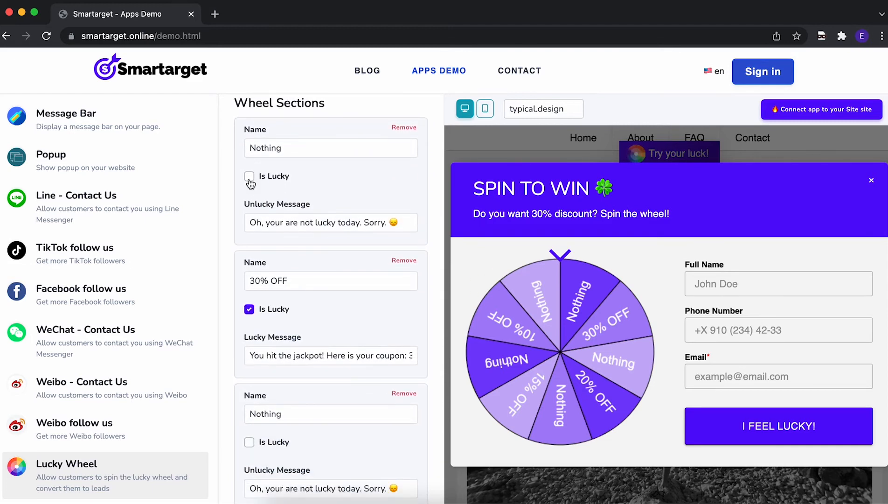
{"action": "left_click", "coordinate": [249, 177]}
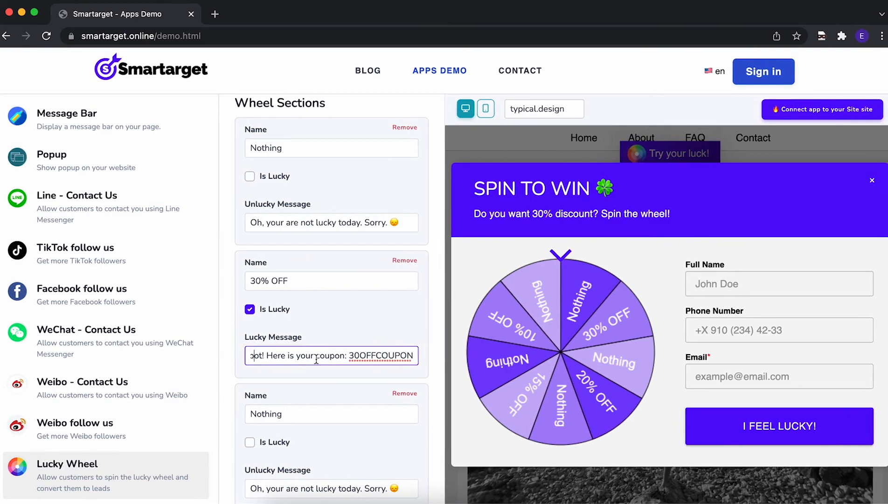
{"action": "scroll", "scroll_direction": "down", "scroll_amount": 3}
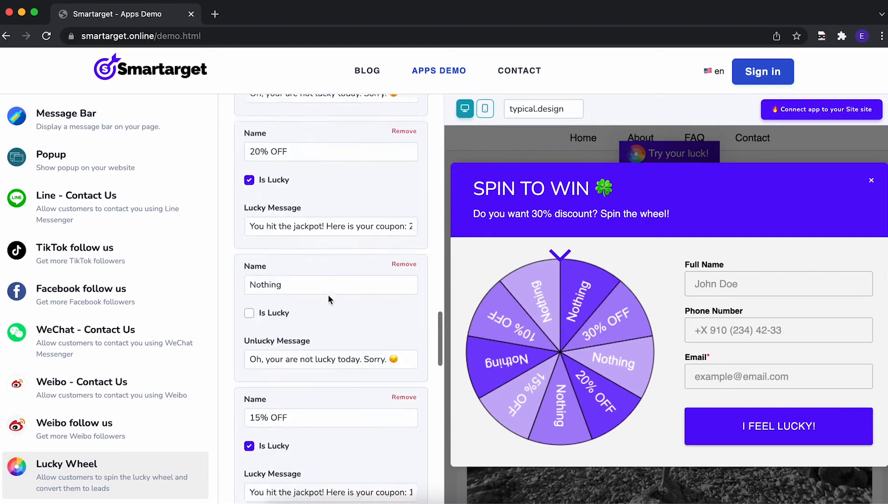
{"action": "scroll", "scroll_direction": "down", "scroll_amount": 3}
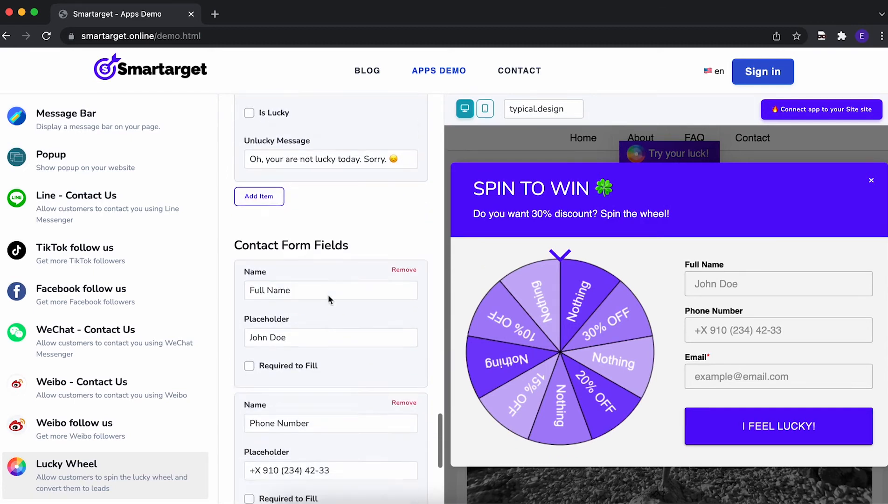
- Mark Full Name as Required to Fill and proceed to 'Connect app to your Site'
{"action": "scroll", "scroll_direction": "down", "scroll_amount": 3}
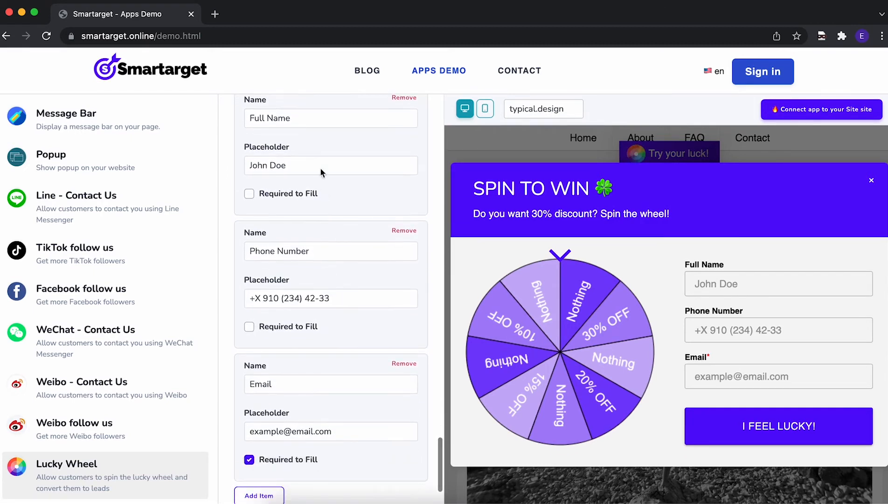
{"action": "scroll", "scroll_direction": "up", "scroll_amount": 3}
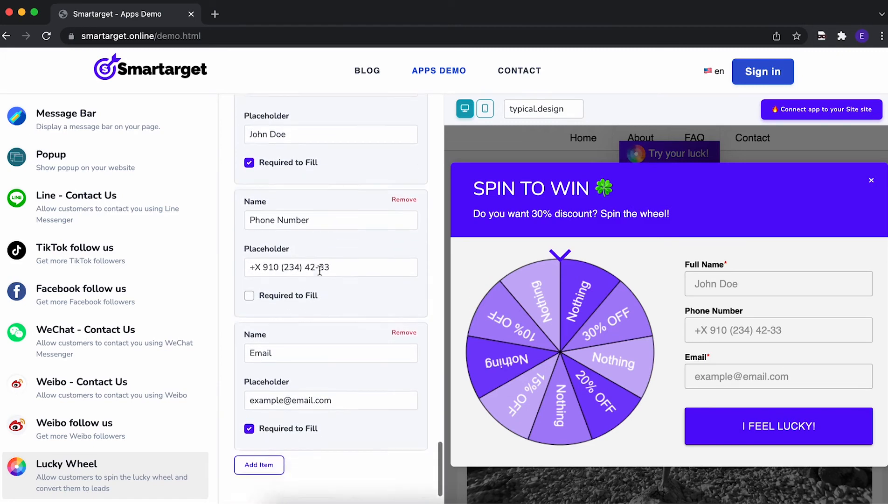
{"action": "scroll", "scroll_direction": "down", "scroll_amount": 3}
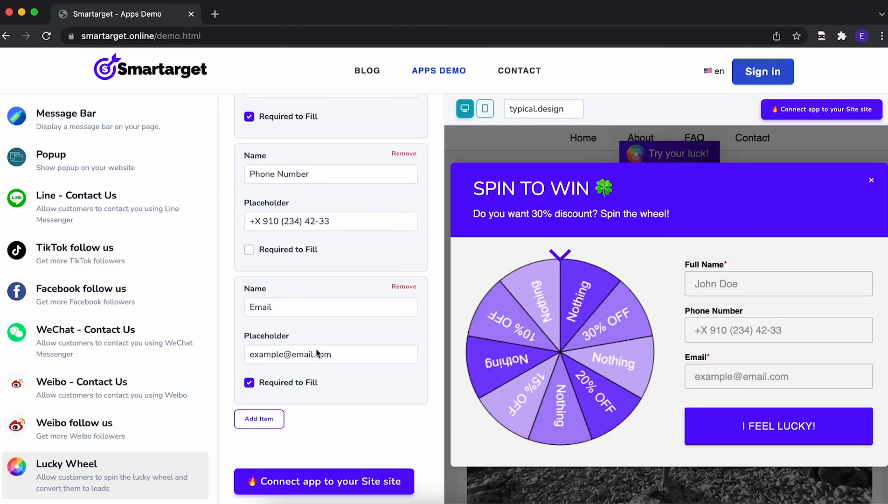
{"action": "left_click", "coordinate": [324, 481]}
{"action": "type", "text": "https://examp"}
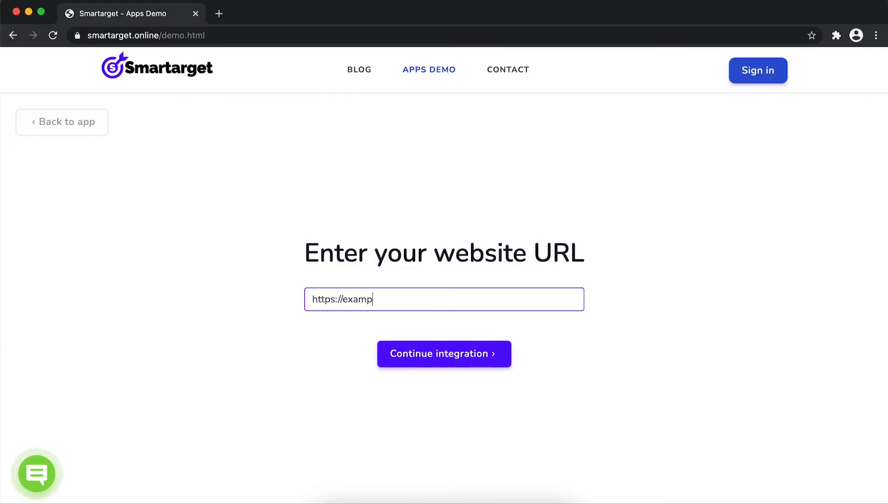
- Continue integration and enter first name 'Jone' and last name 'Doe'
{"action": "left_click", "coordinate": [443, 353]}
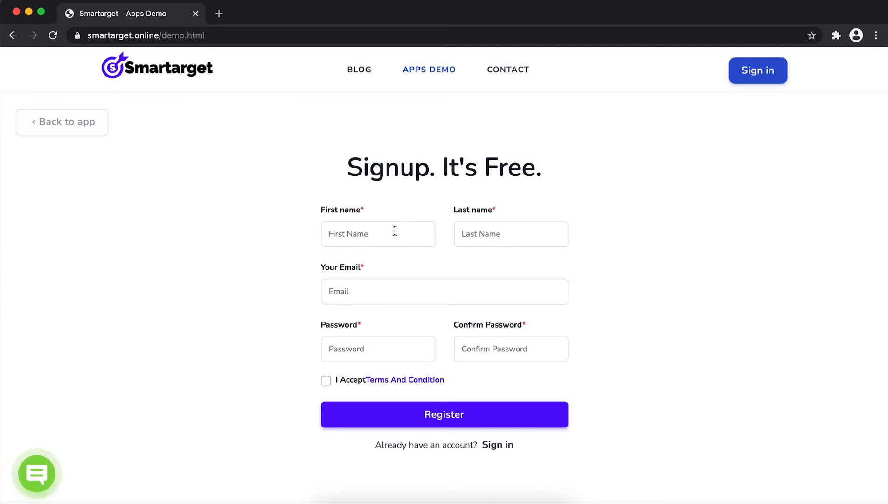
{"action": "left_click", "coordinate": [377, 233]}
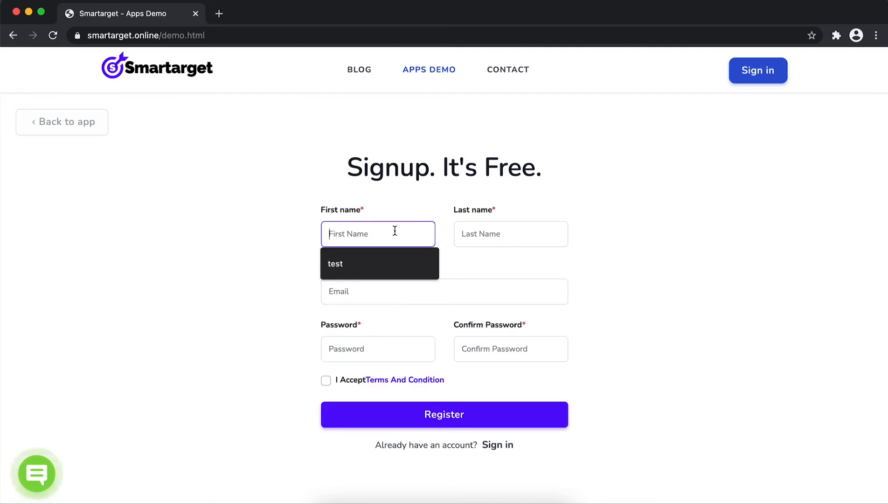
{"action": "type", "text": "Jone"}
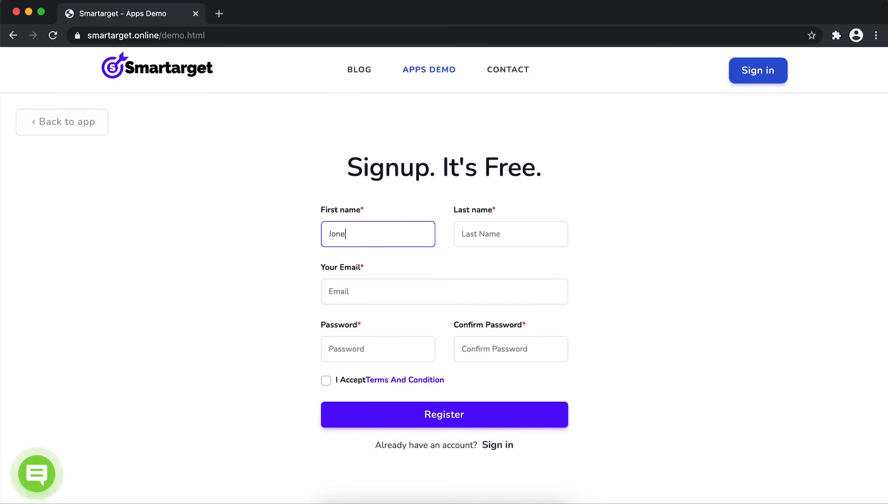
{"action": "left_click", "coordinate": [509, 233]}
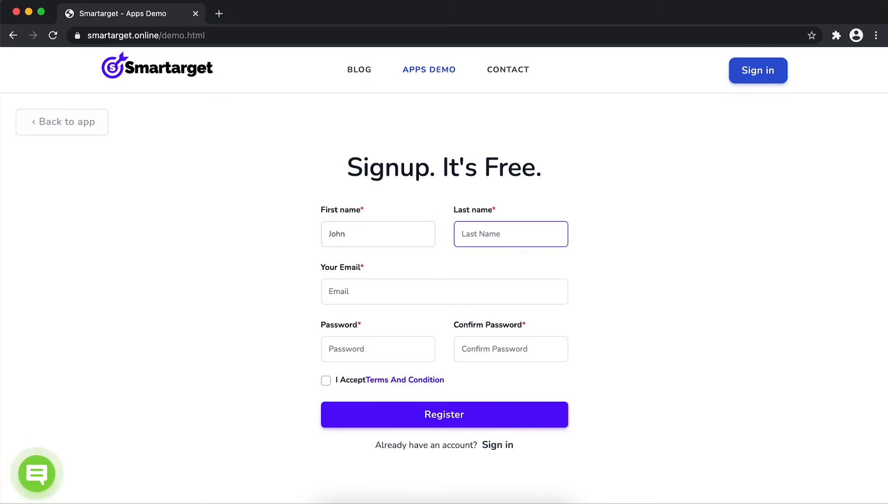
{"action": "type", "text": "Doe"}
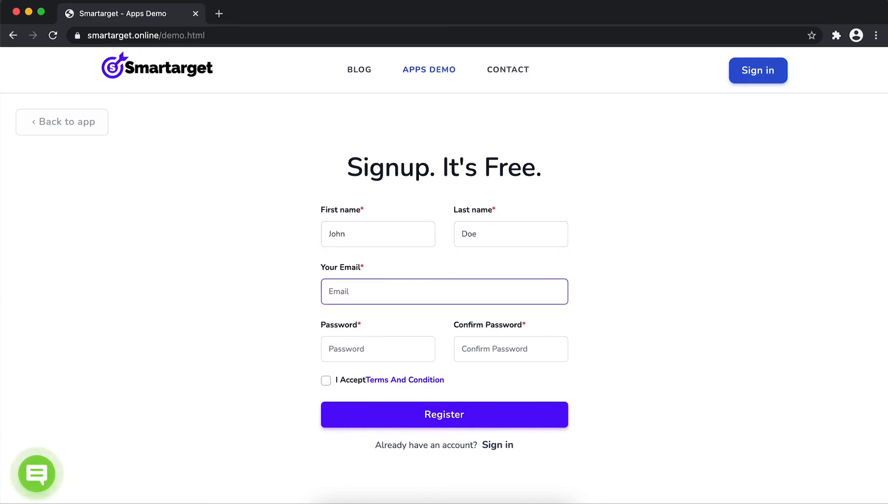
- Enter email 'jon', matching passwords, and accept the Terms And Condition
{"action": "type", "text": "jon"}
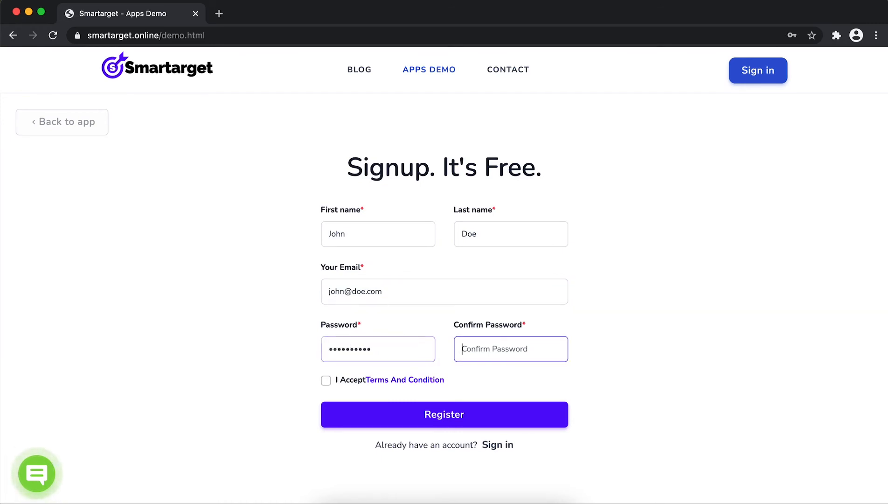
{"action": "type", "text": "••••••••••"}
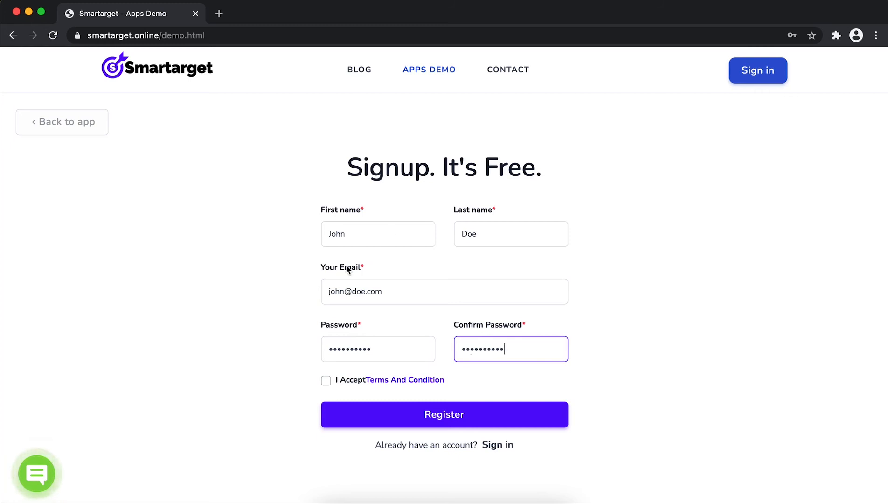
{"action": "left_click", "coordinate": [326, 380]}
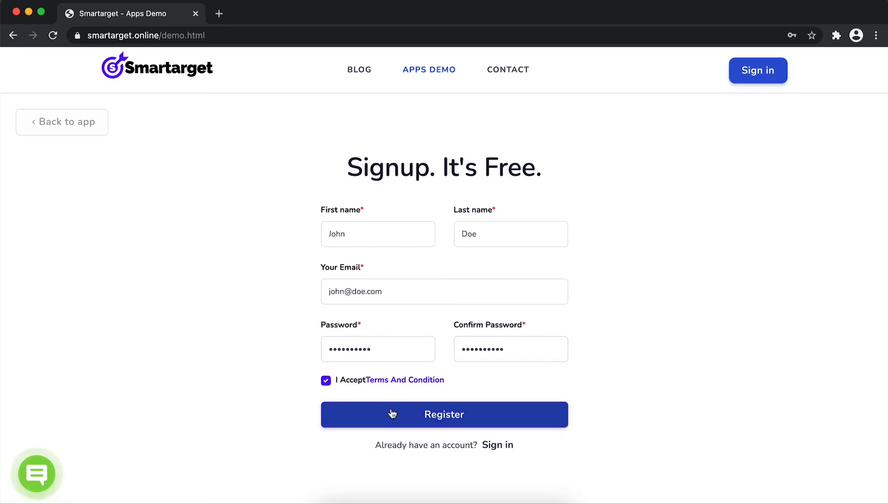
- Register the account, decline password saving, and copy the embed script with </body> selected
{"action": "left_click", "coordinate": [444, 414]}
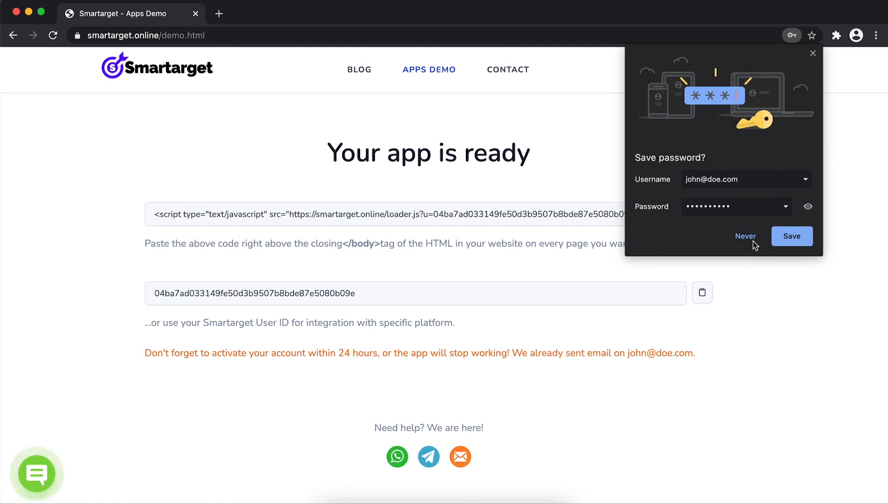
{"action": "left_click", "coordinate": [745, 236]}
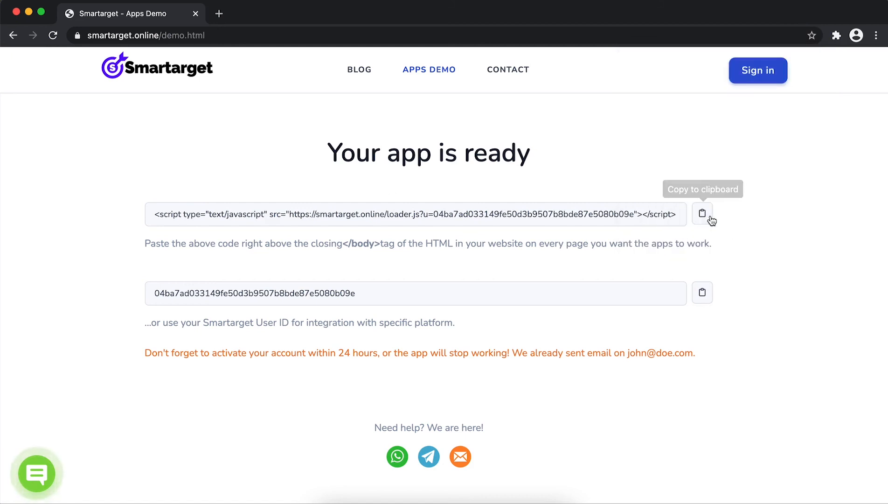
{"action": "left_click", "coordinate": [702, 214]}
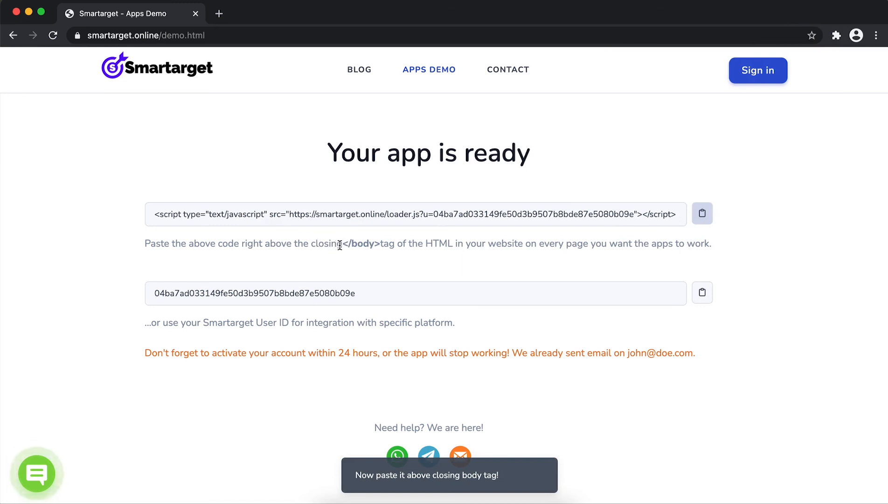
{"action": "double_click", "coordinate": [360, 244]}
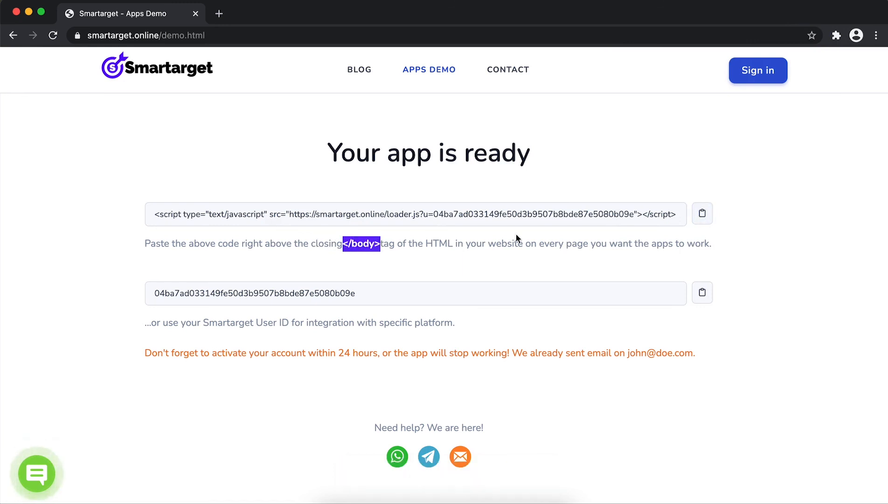
{"action": "mouse_move", "coordinate": [560, 151]}
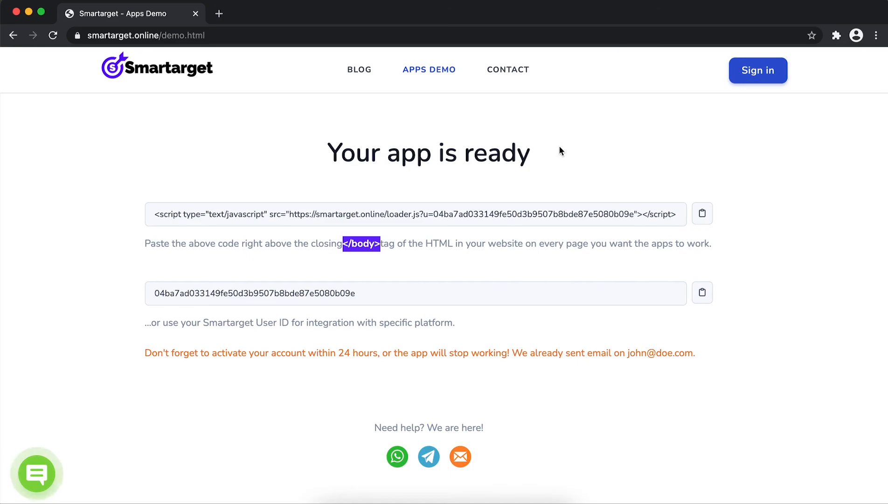